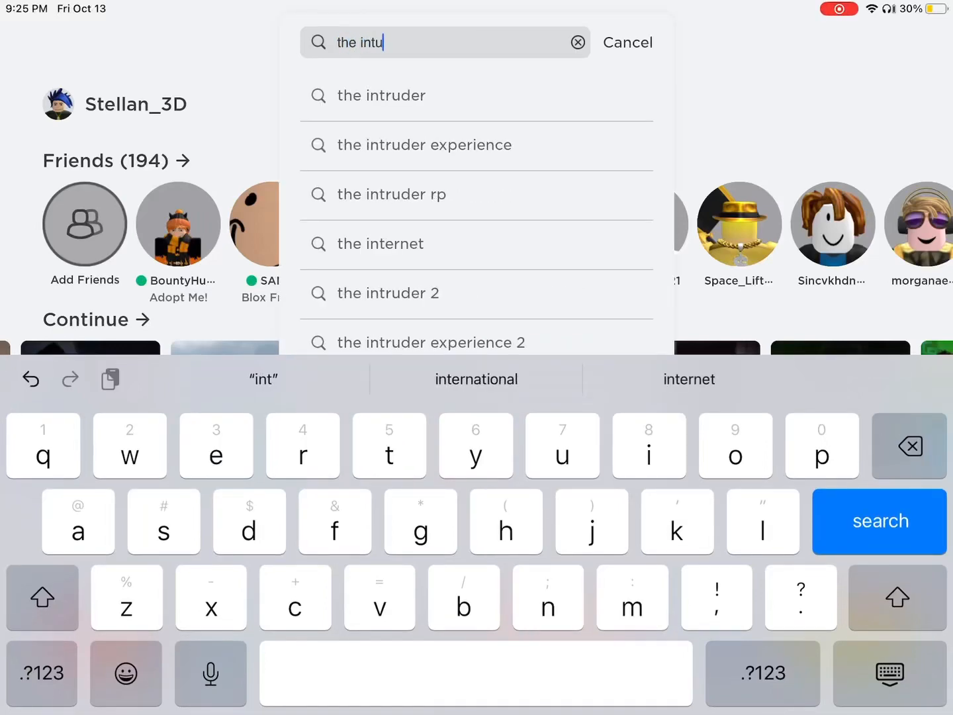
Step: Search for 'the intruder' and open the [LODGE] The Intruder game page
{"action": "left_click", "coordinate": [577, 42]}
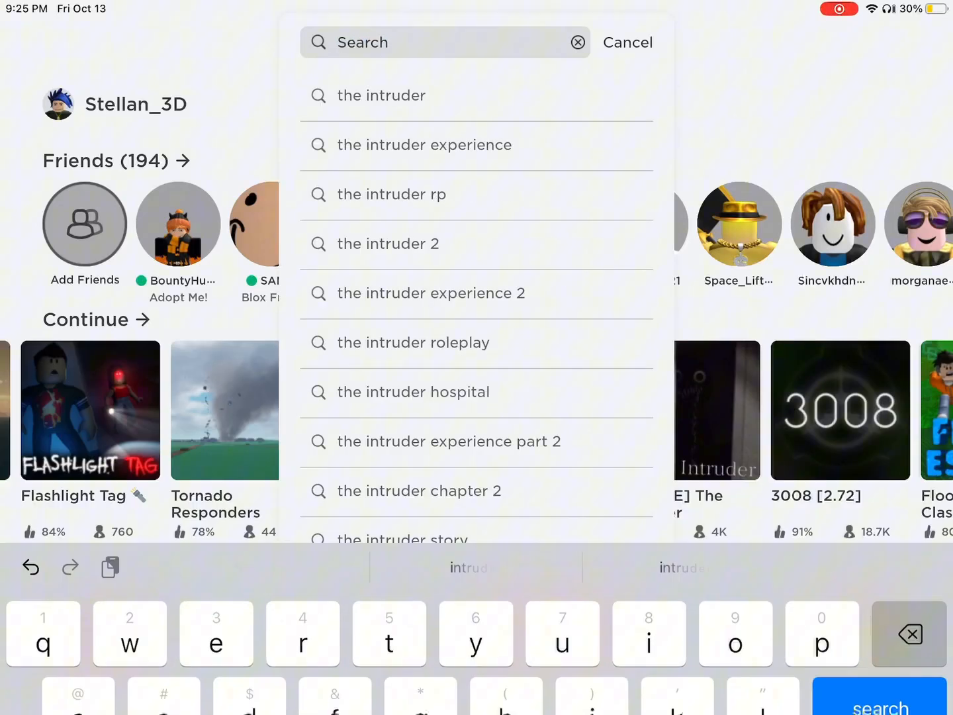
{"action": "left_click", "coordinate": [381, 95]}
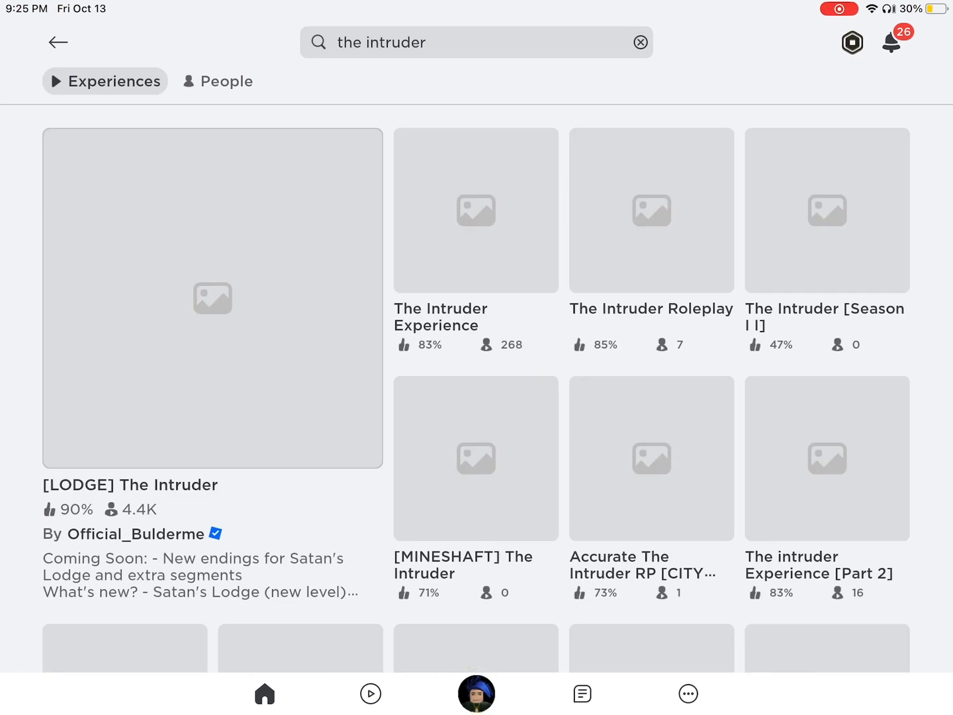
{"action": "left_click", "coordinate": [212, 298]}
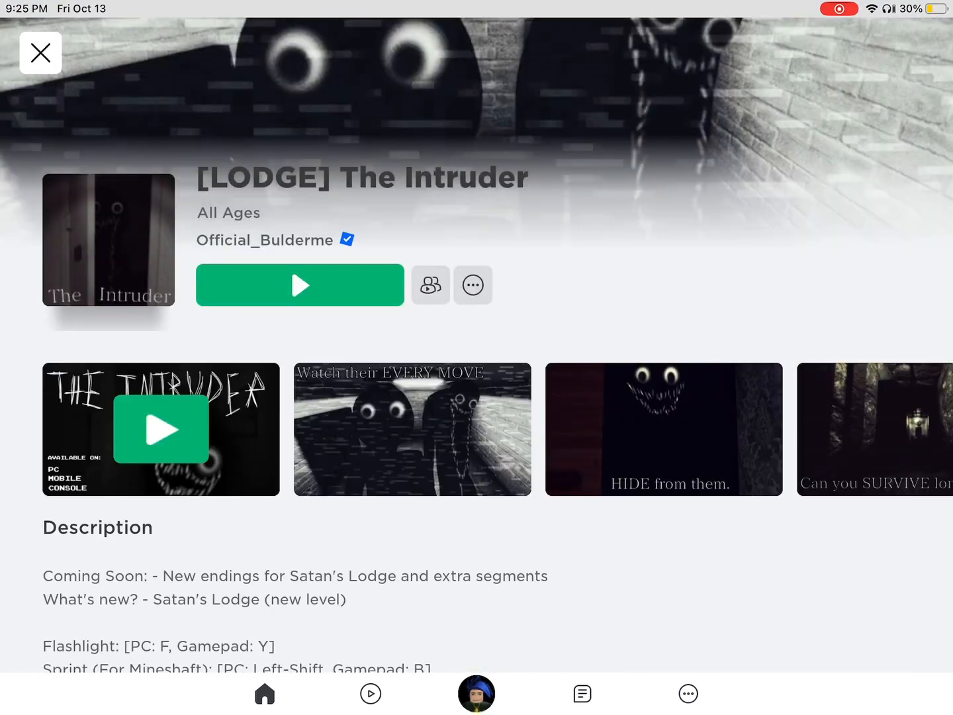
Step: Join [LODGE] The Intruder and answer the ringing phone on the bedroom table
{"action": "left_click", "coordinate": [300, 285]}
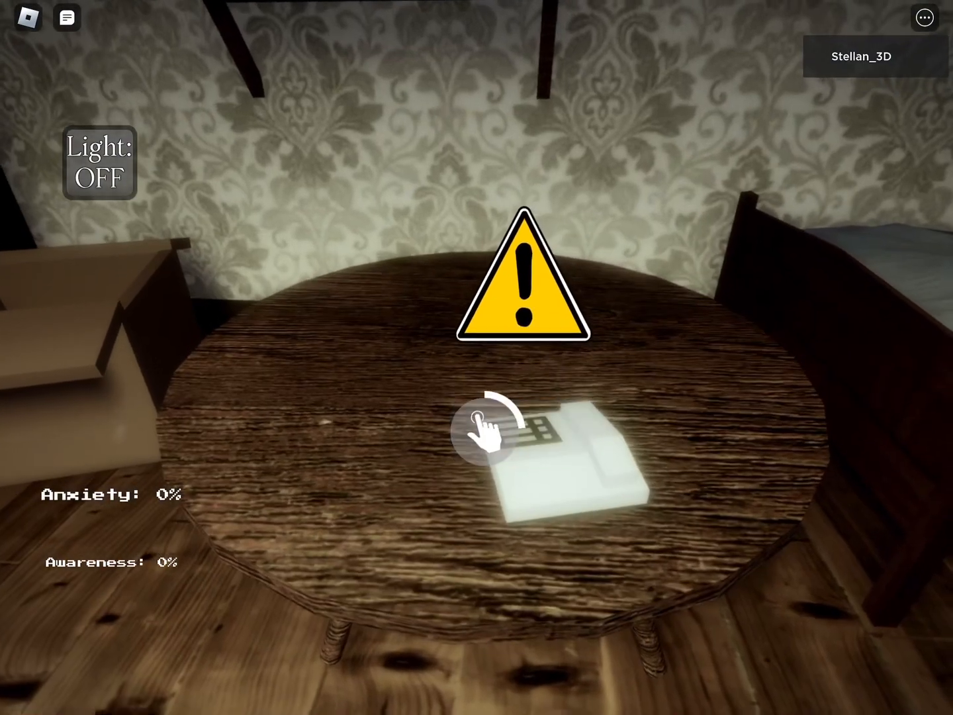
{"action": "left_click", "coordinate": [493, 434]}
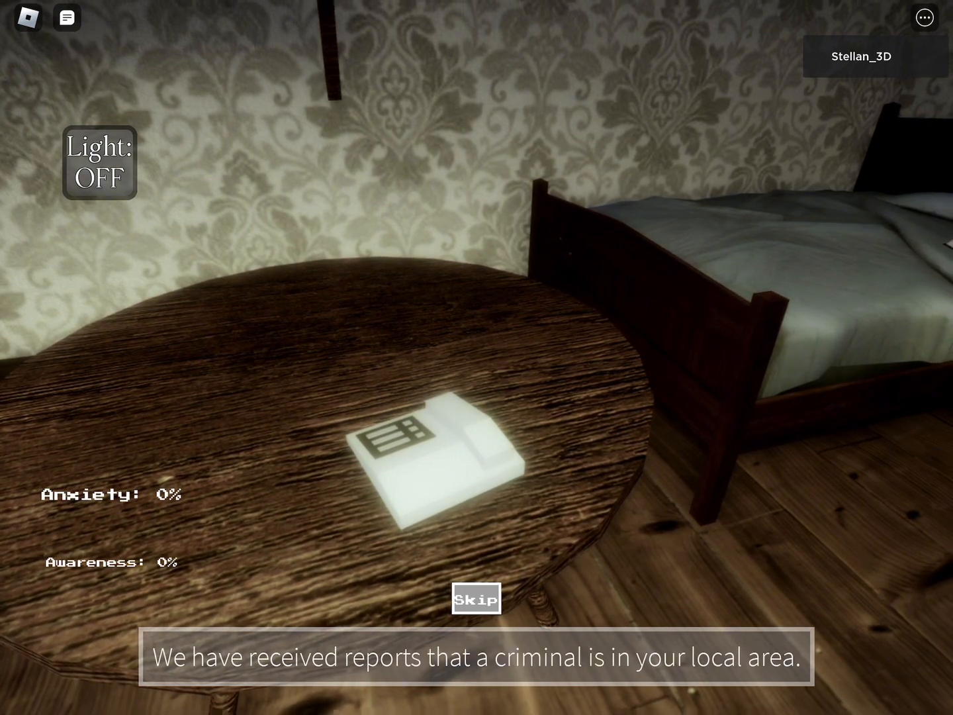
Step: Listen to the phone's intruder safety steps while heading toward the bed
{"action": "left_click", "coordinate": [476, 601]}
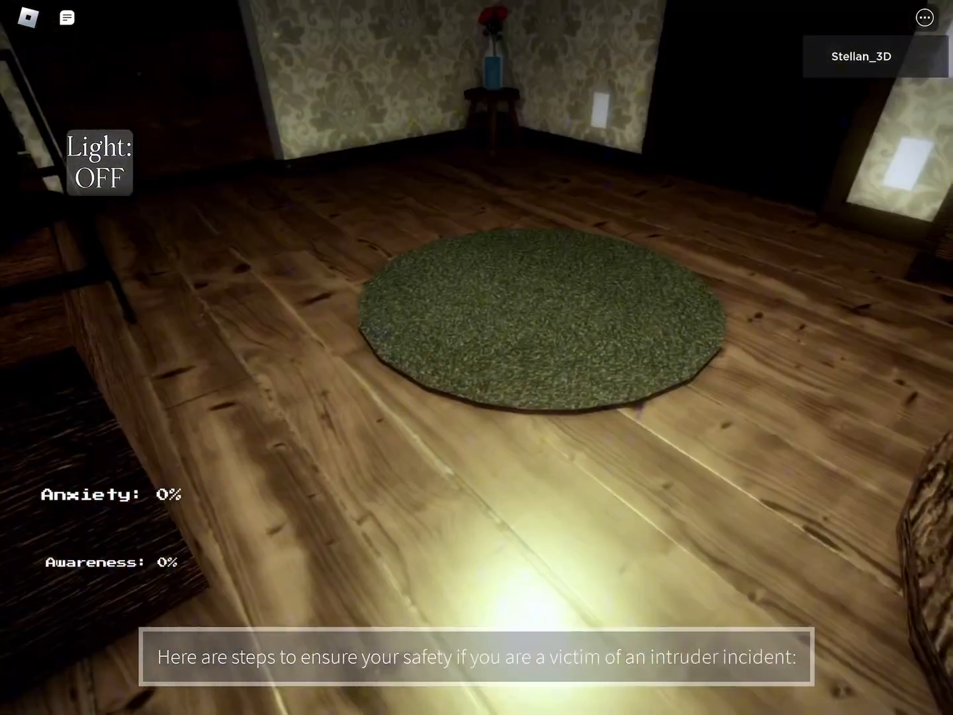
{"action": "mouse_move", "coordinate": [477, 358]}
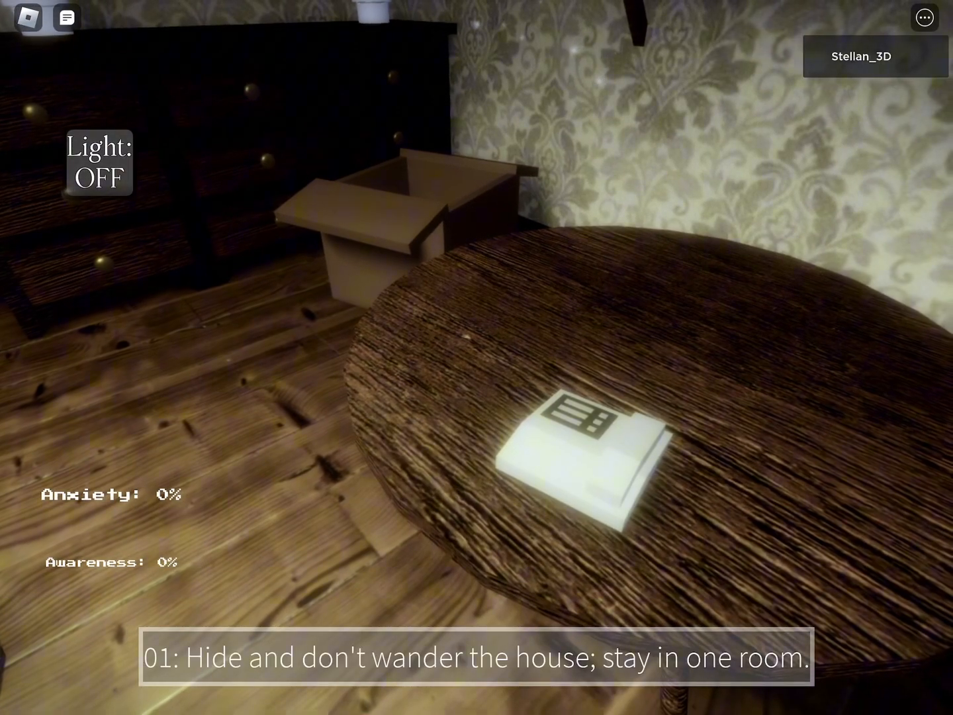
{"action": "mouse_move", "coordinate": [477, 357]}
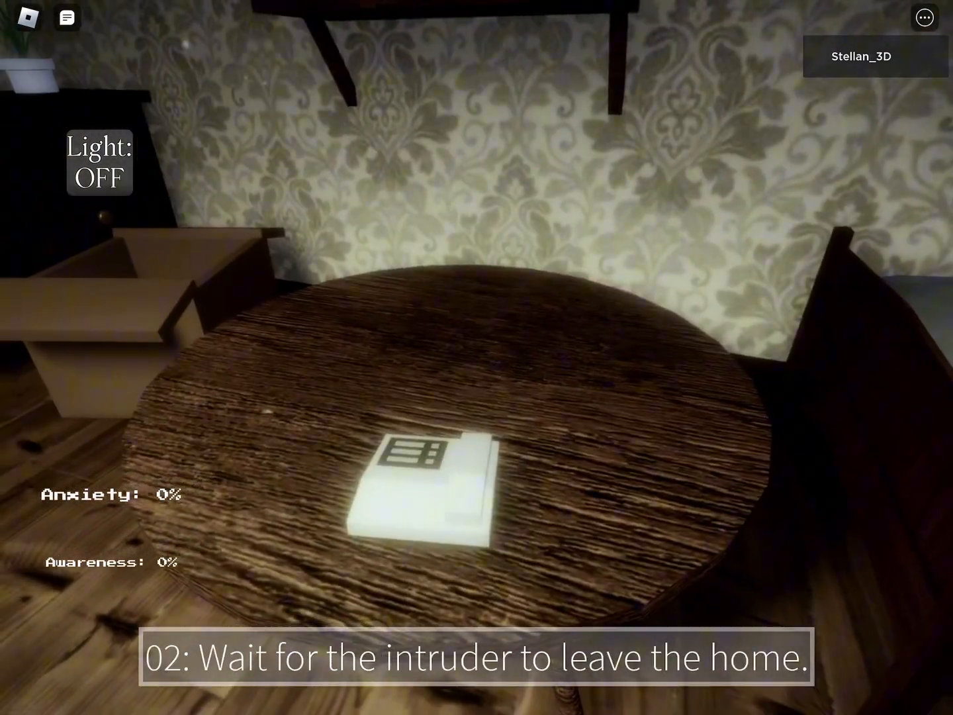
{"action": "mouse_move", "coordinate": [477, 357]}
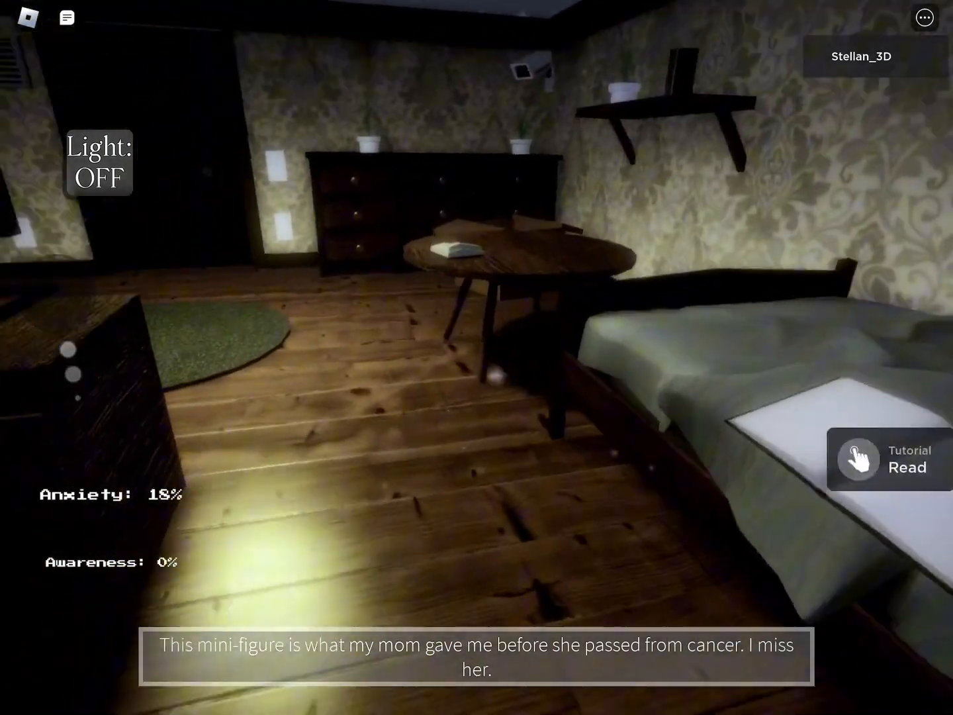
Step: Read the tutorial note, then open the SAFE CAM feed on the basement stairs
{"action": "left_click", "coordinate": [67, 18]}
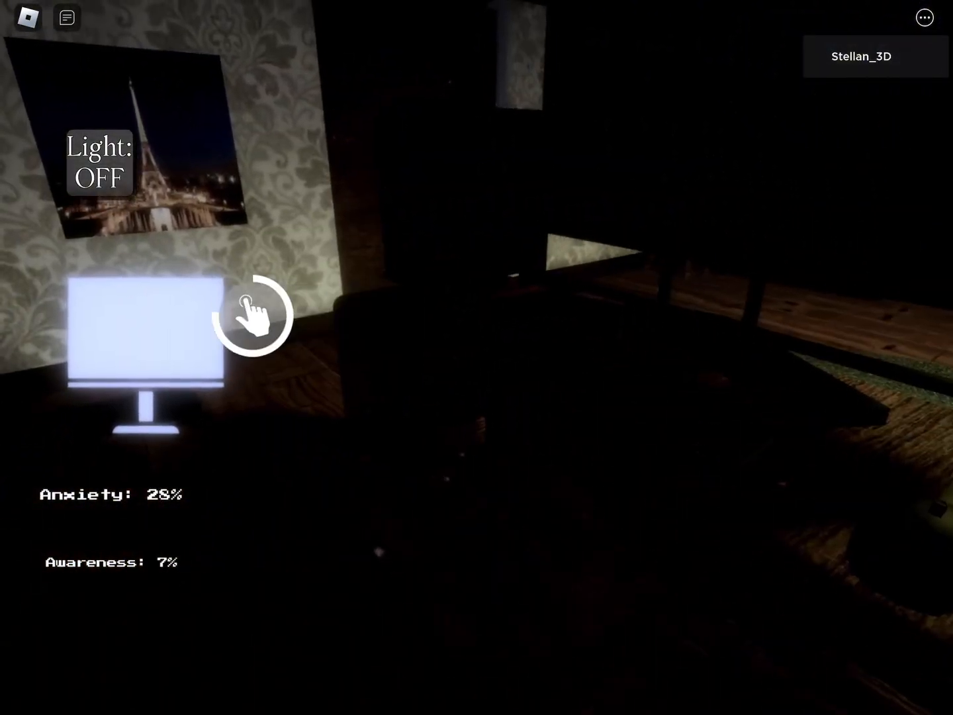
{"action": "left_click", "coordinate": [147, 334]}
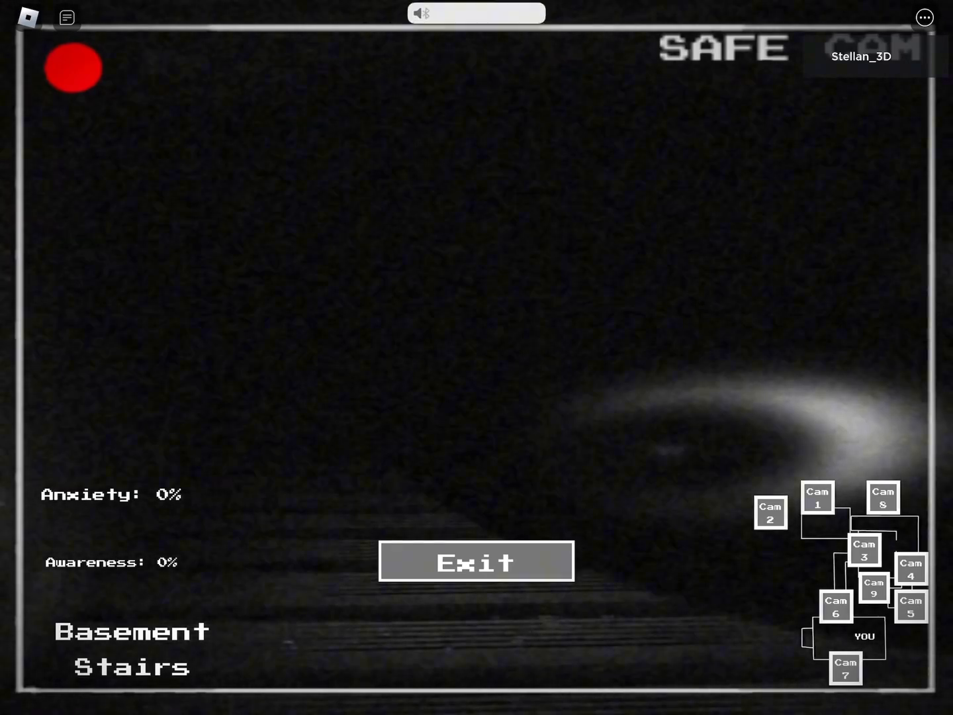
Step: View the Backyard camera feed, then exit the cameras back to the bedroom
{"action": "left_click", "coordinate": [475, 561]}
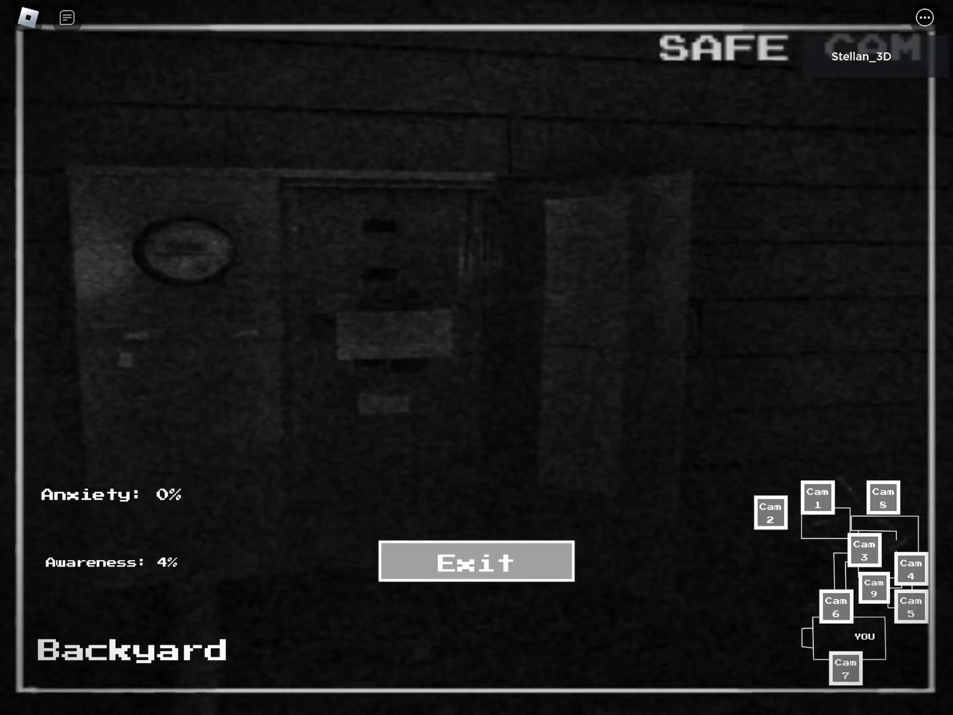
{"action": "left_click", "coordinate": [476, 562]}
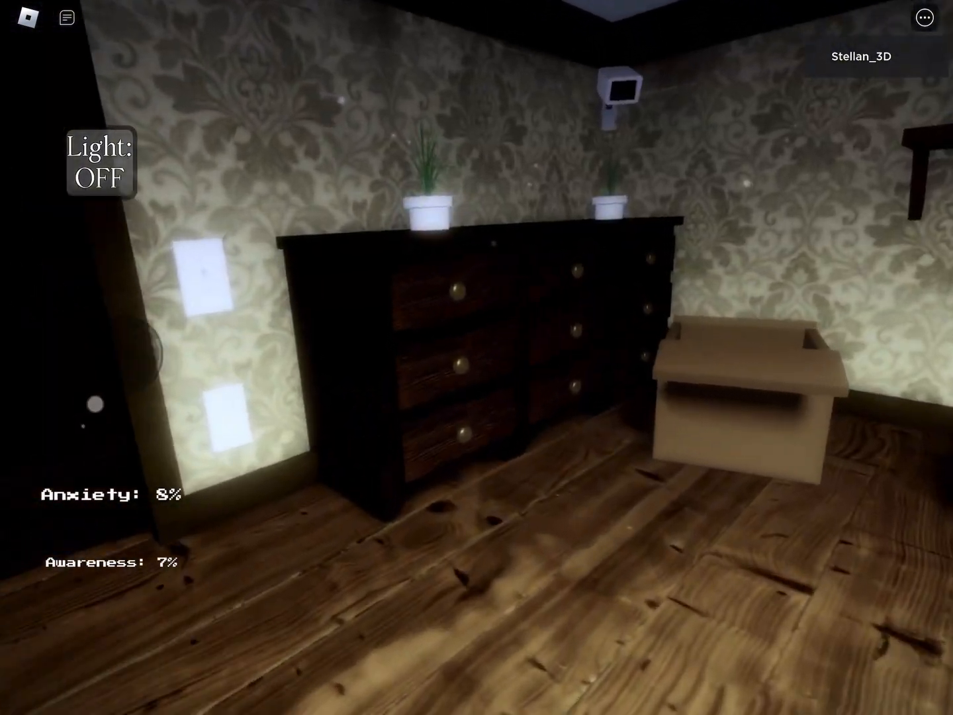
{"action": "mouse_move", "coordinate": [477, 358]}
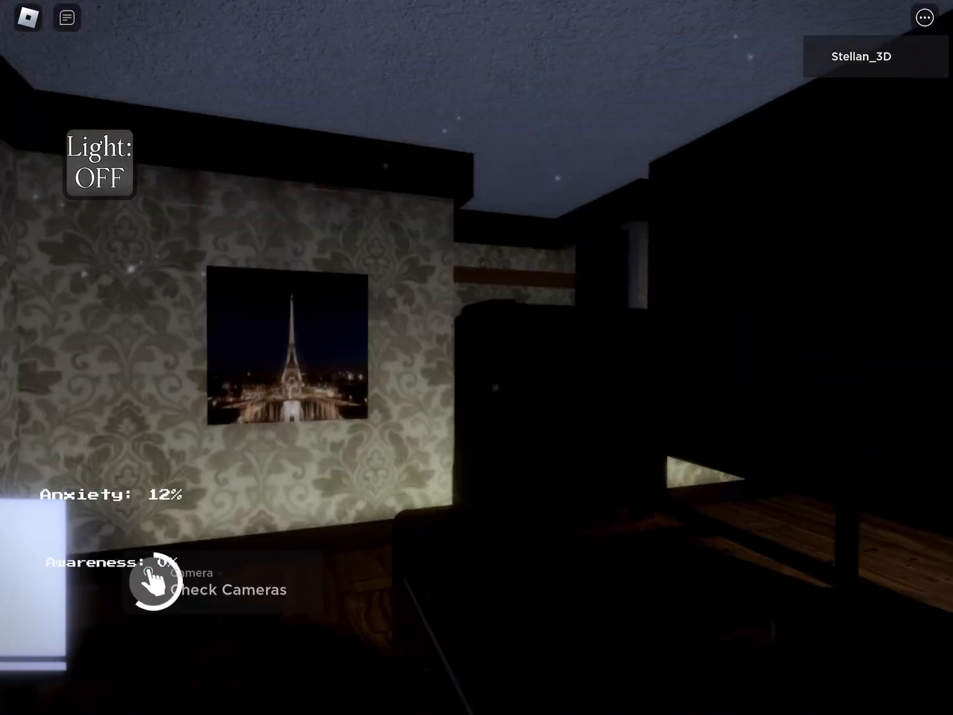
Step: Check the basement and living room camera feeds, then exit the cameras
{"action": "left_click", "coordinate": [228, 590]}
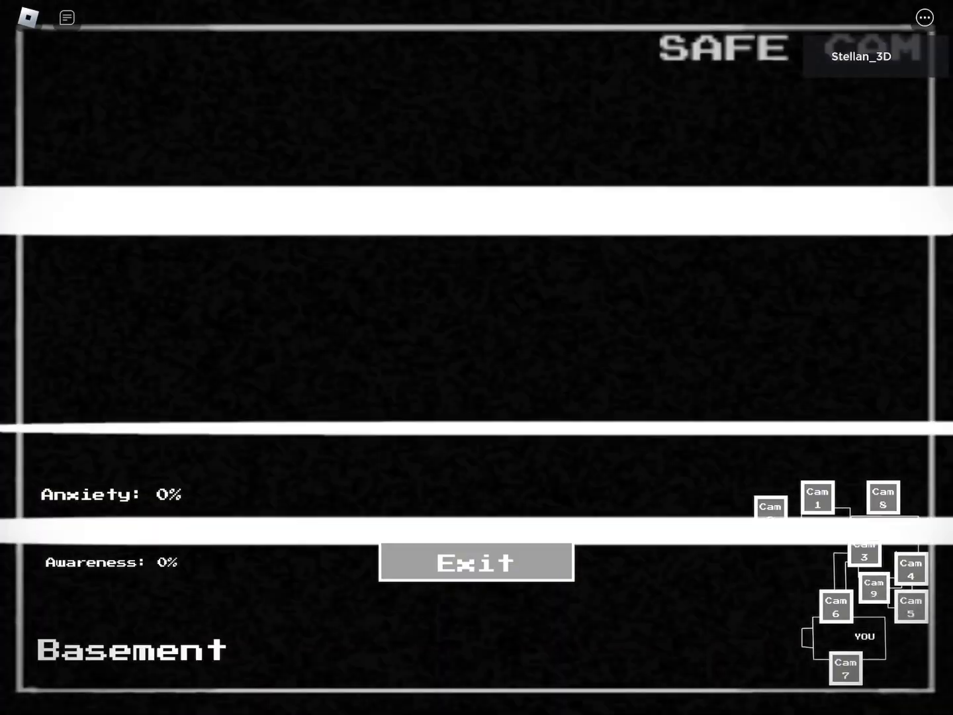
{"action": "left_click", "coordinate": [770, 513]}
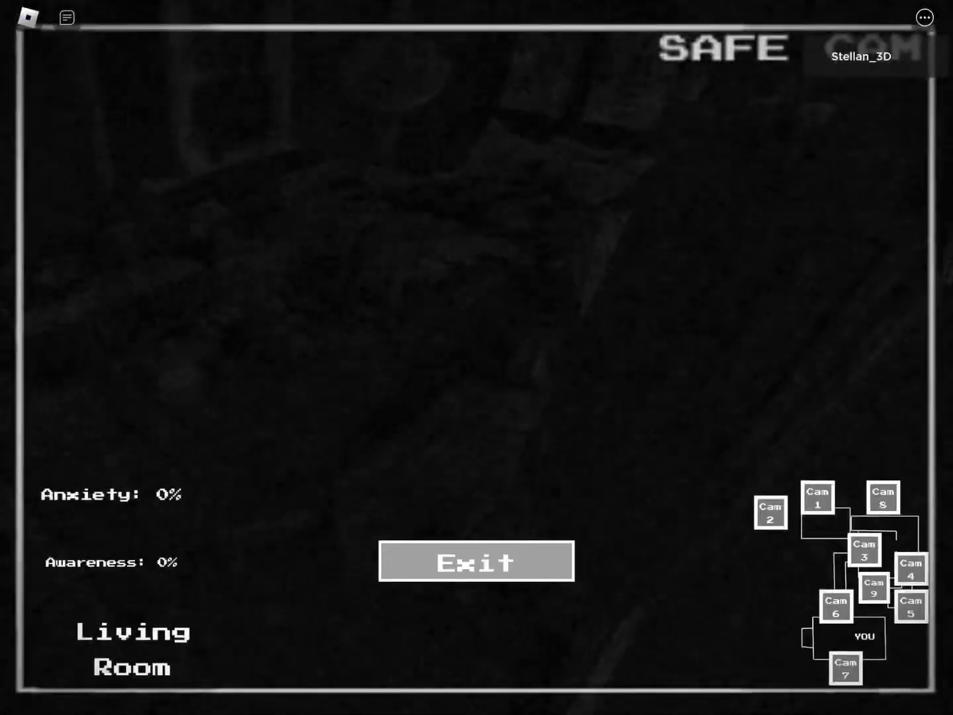
{"action": "left_click", "coordinate": [477, 562]}
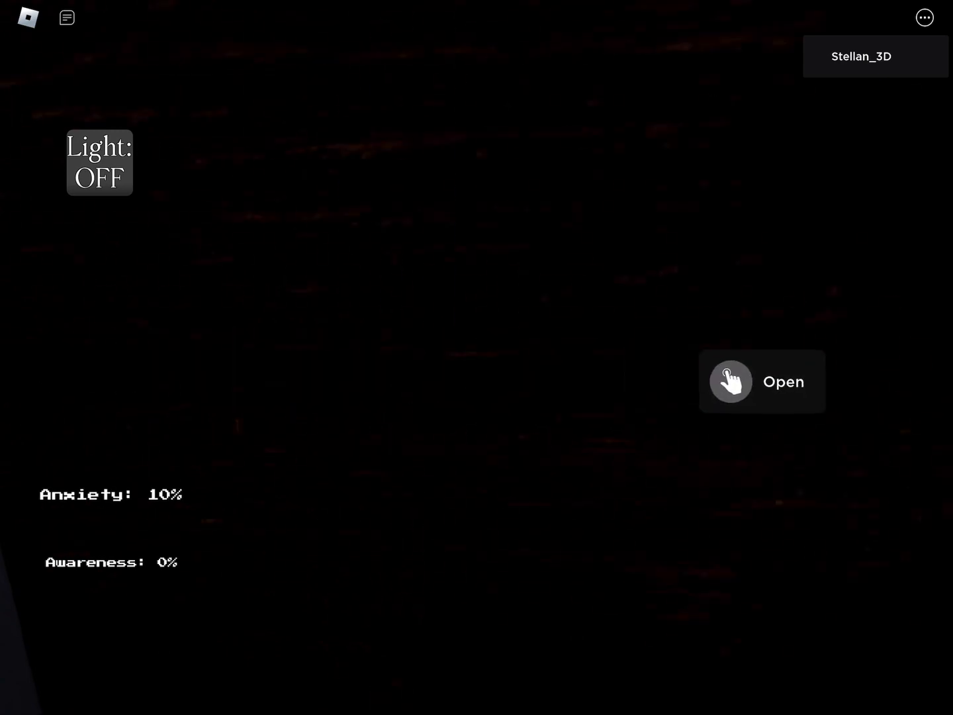
Step: Hide in the closet and open chat to read the teammate's message
{"action": "left_click", "coordinate": [731, 382]}
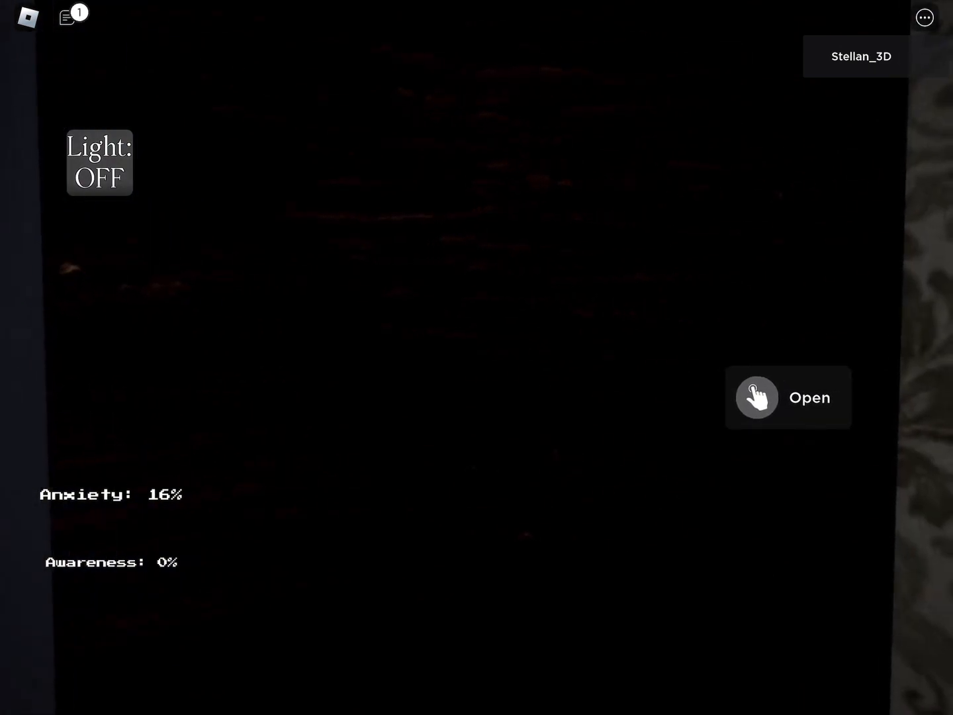
{"action": "left_click", "coordinate": [66, 18]}
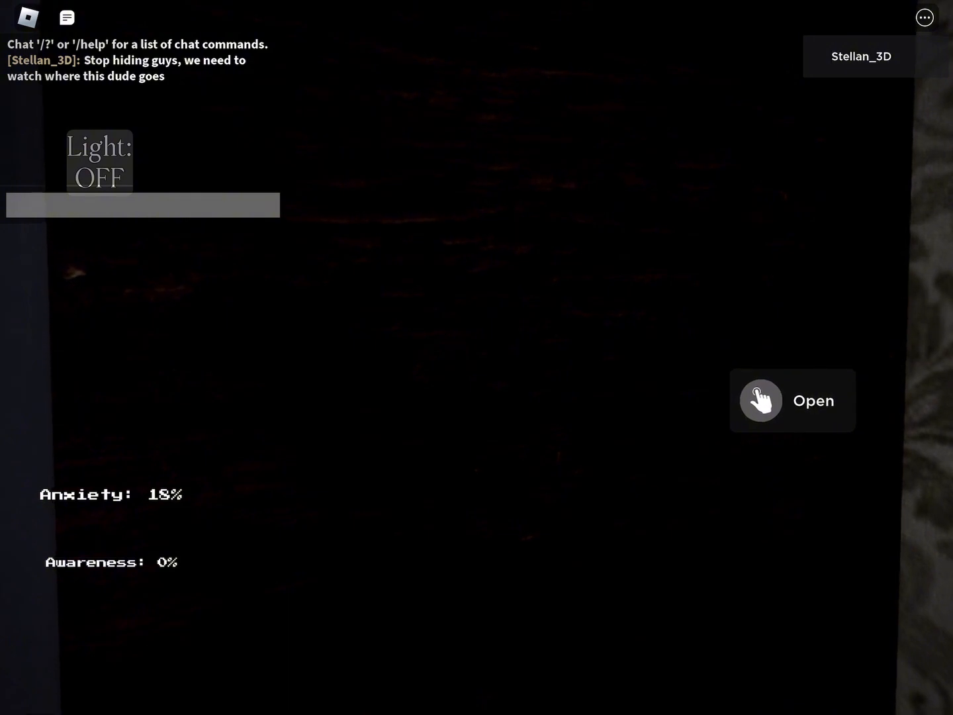
Step: Send the chat reply 'Bro what'
{"action": "type", "text": "Bro what"}
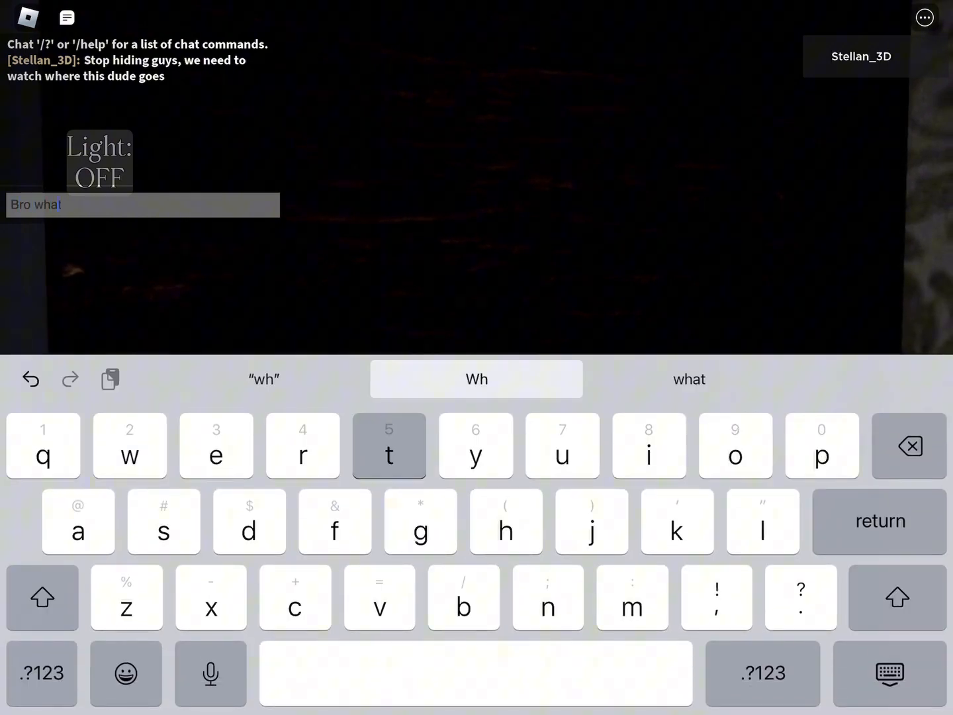
{"action": "key", "text": "return"}
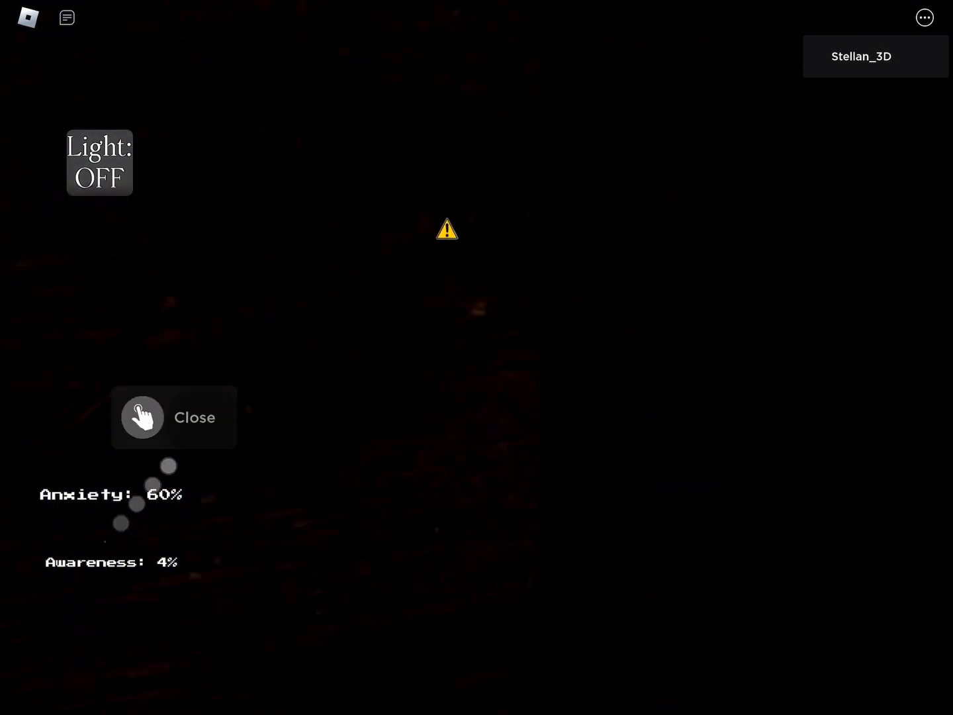
Step: Leave the closet and watch the Front Door camera feed
{"action": "left_click", "coordinate": [174, 417]}
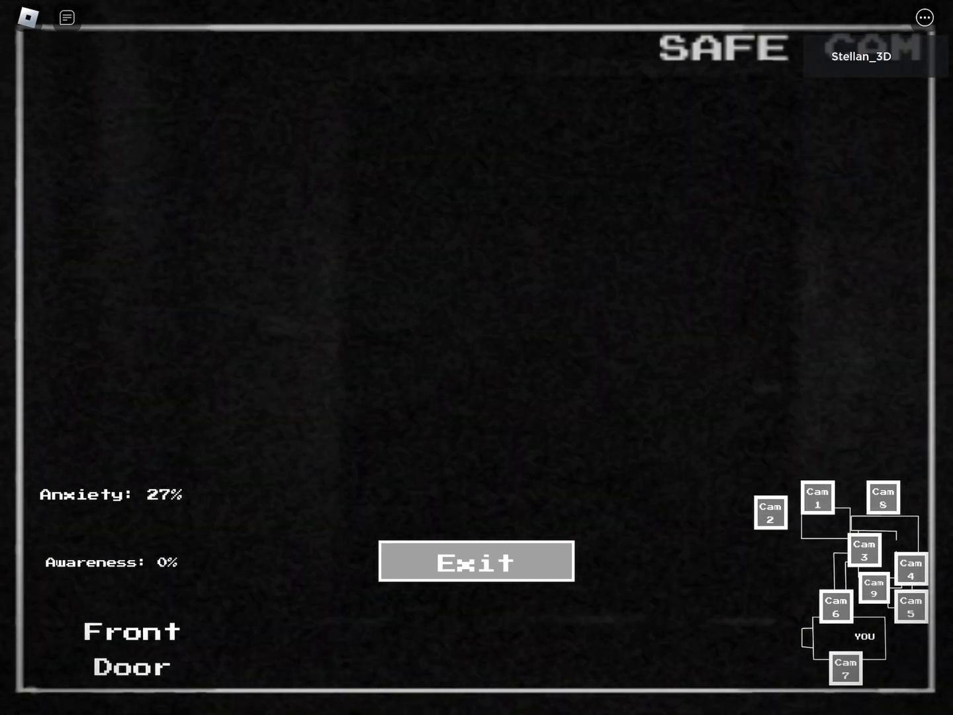
Step: Exit the front door camera feed and return to the broken phone
{"action": "left_click", "coordinate": [477, 560]}
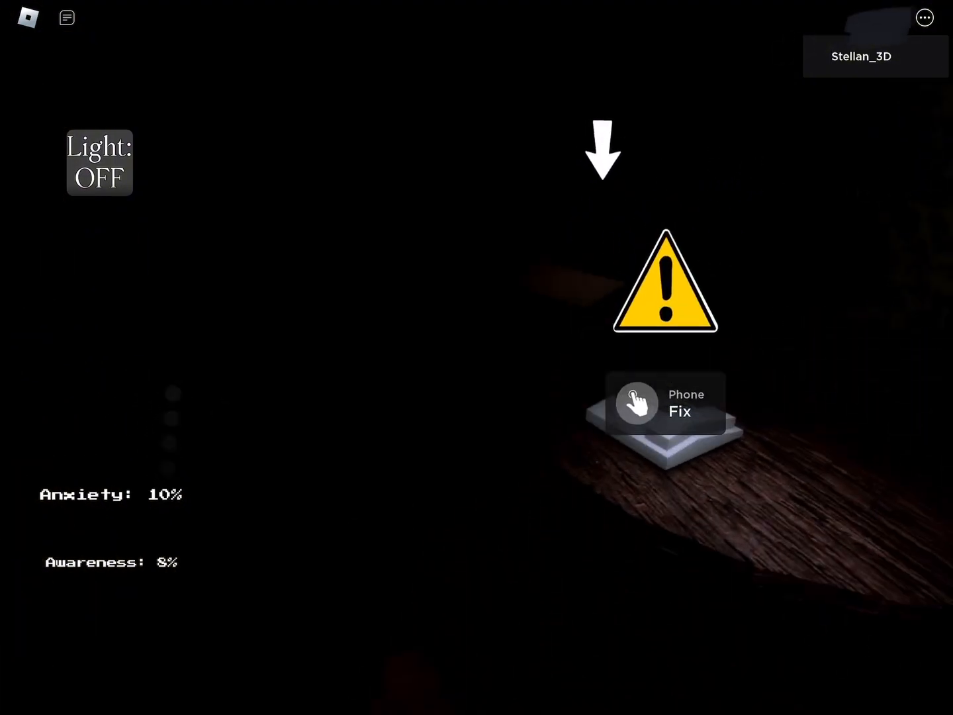
Step: Watch the Living Room camera feed, then exit back to the bedroom phone
{"action": "left_click", "coordinate": [638, 403]}
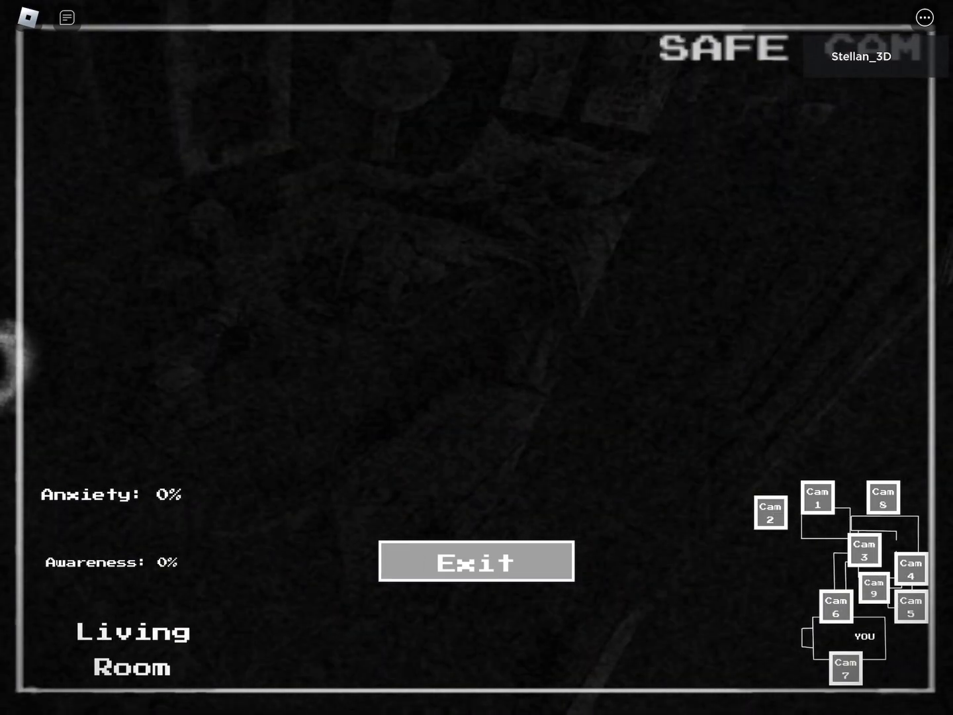
{"action": "left_click", "coordinate": [476, 561]}
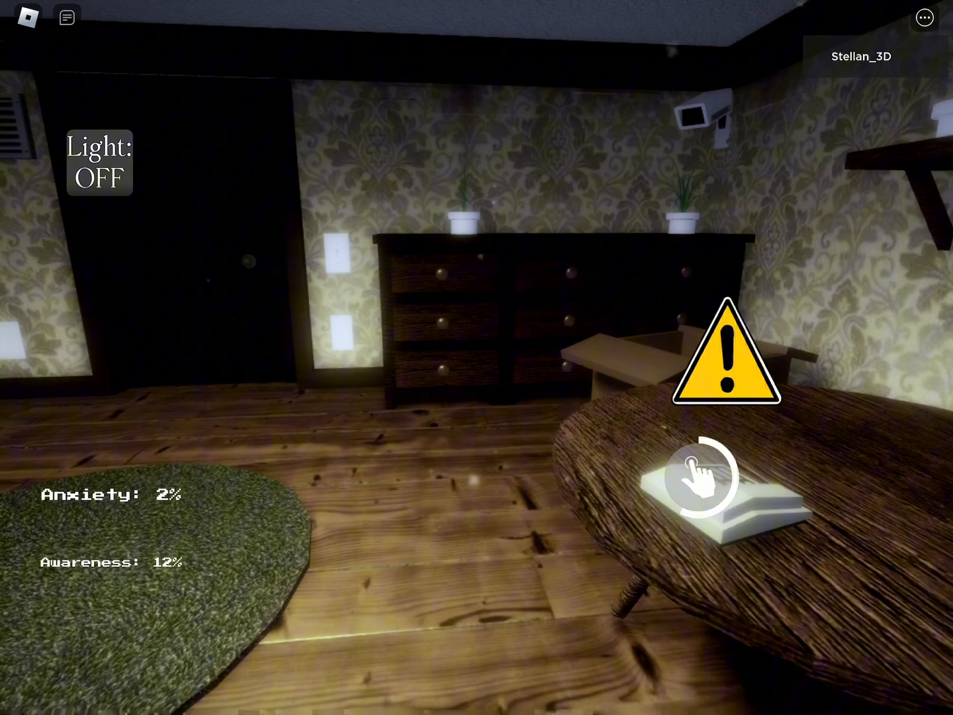
Step: Repair the table phone, turn off the bedroom light, and step into the closet
{"action": "left_click", "coordinate": [716, 477]}
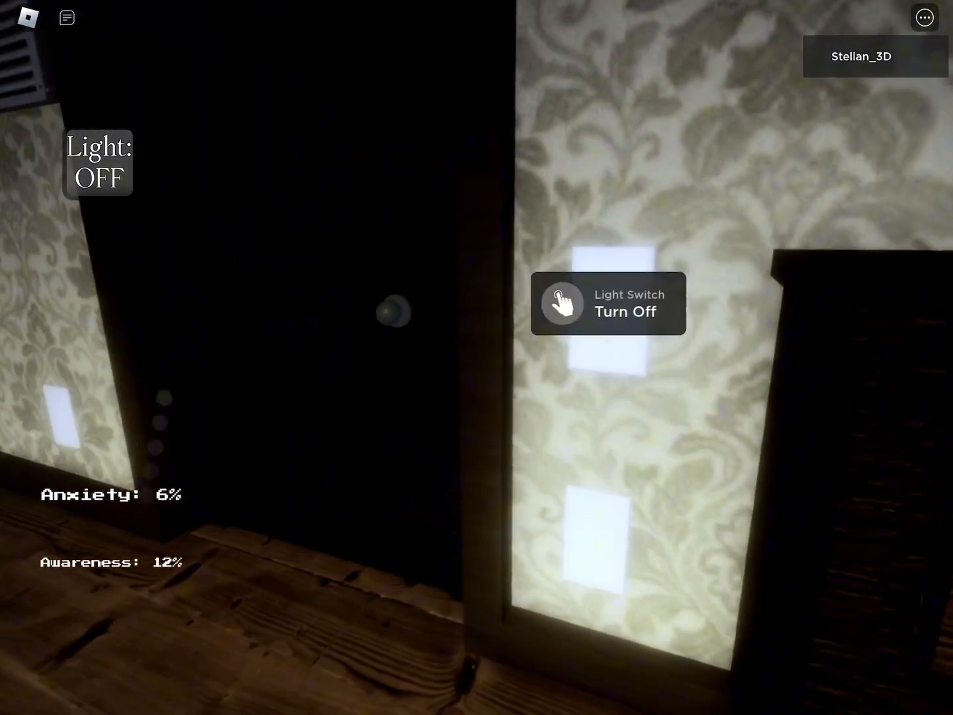
{"action": "left_click", "coordinate": [609, 303]}
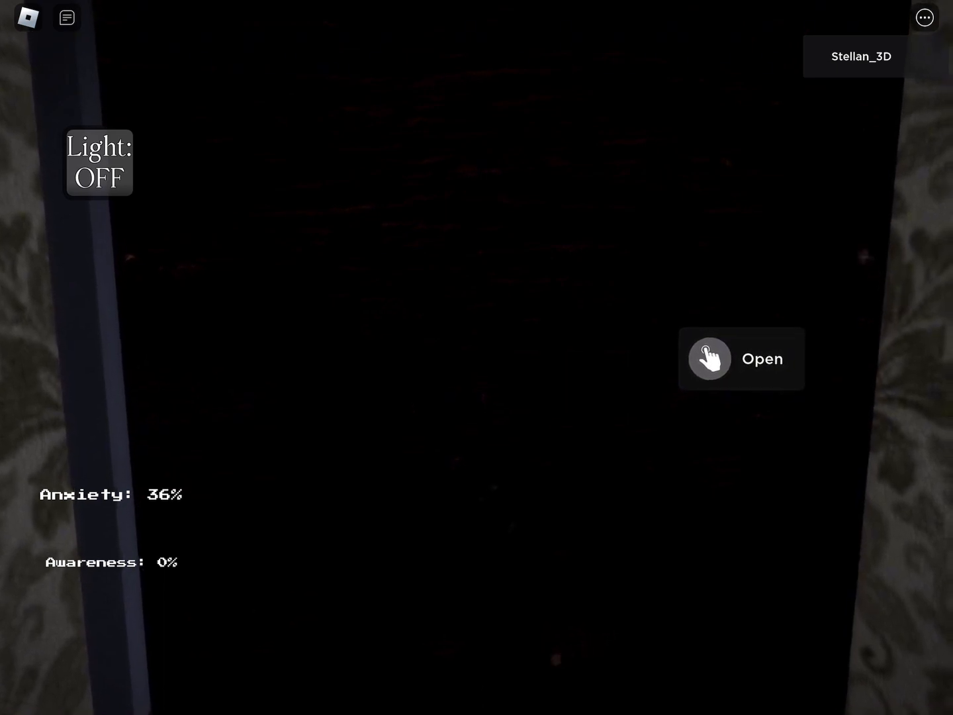
{"action": "left_click", "coordinate": [742, 359]}
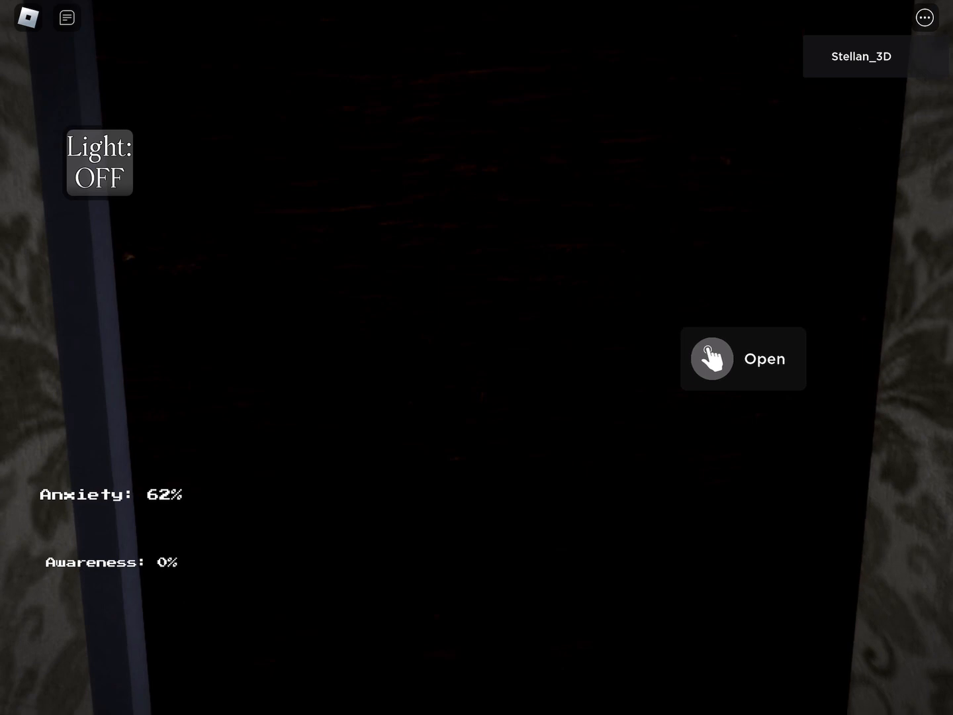
Step: Hide in the closet until POWER OUT appears, then exit to the dark bedroom
{"action": "left_click", "coordinate": [66, 18]}
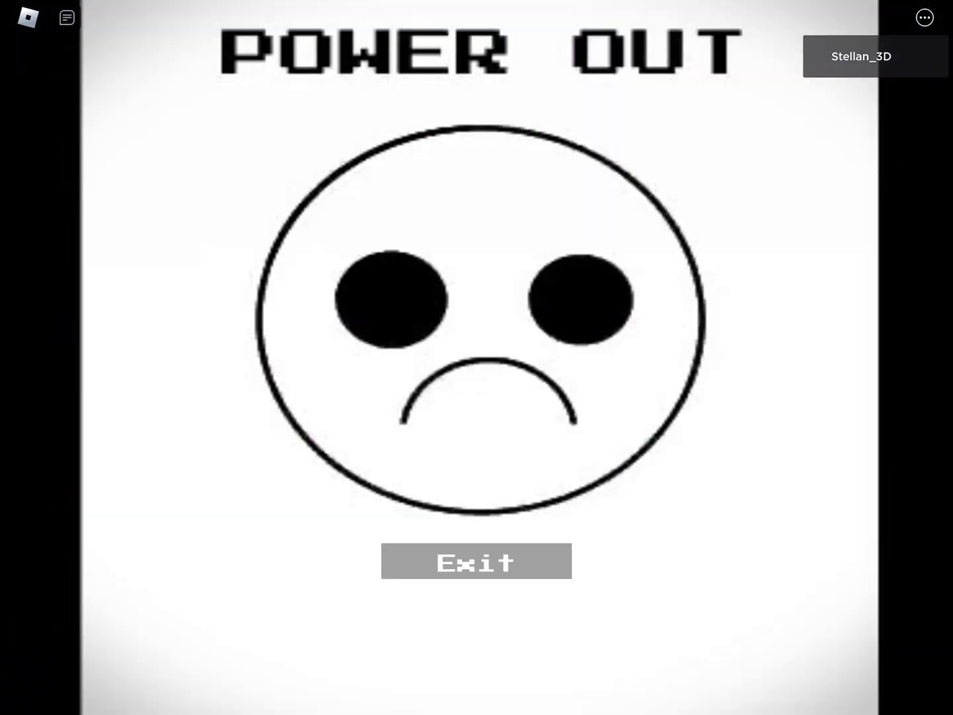
{"action": "left_click", "coordinate": [476, 561]}
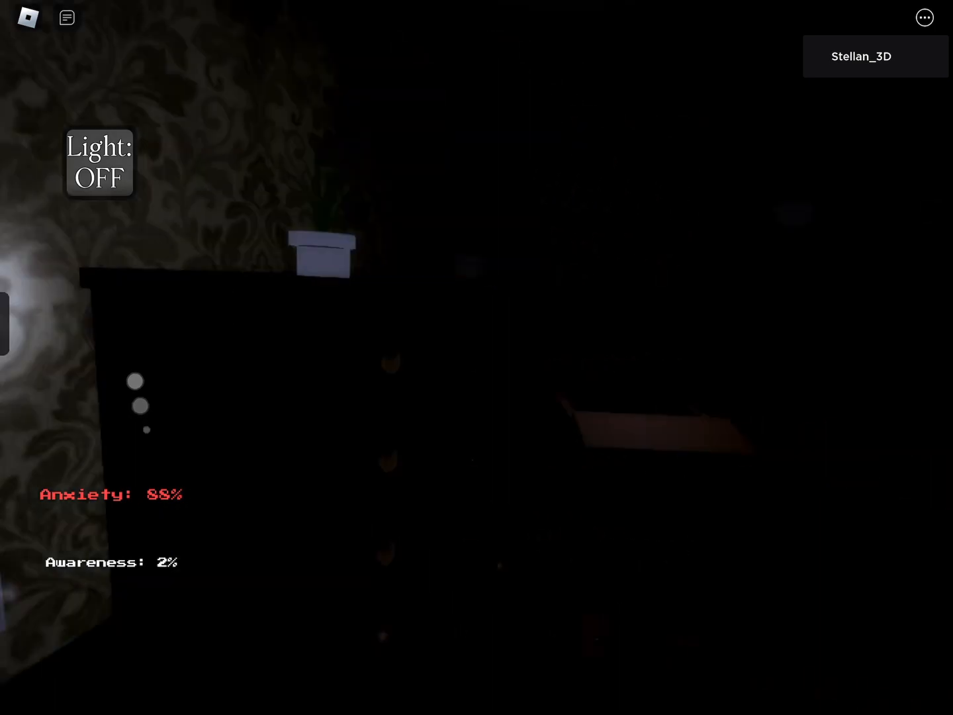